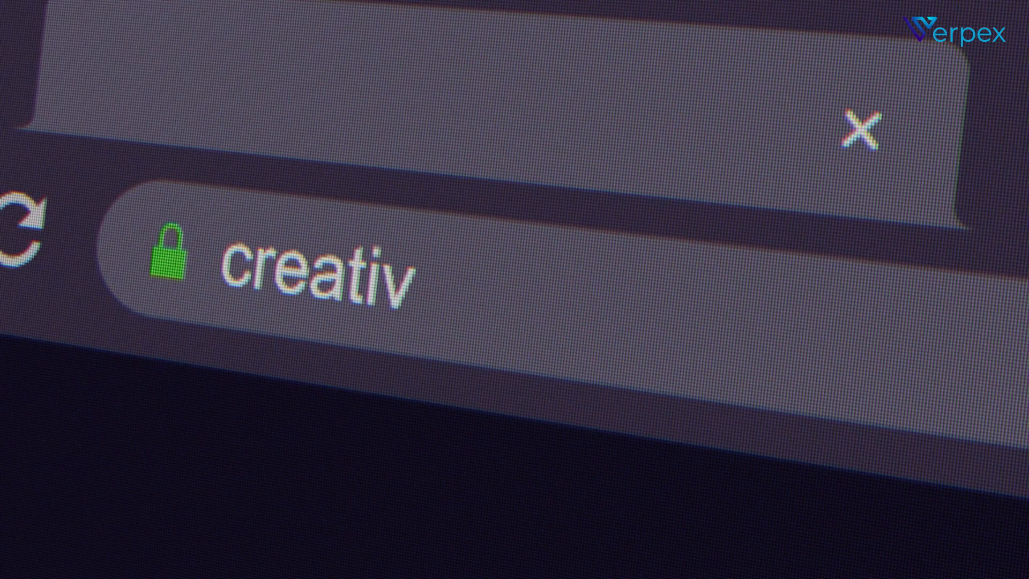
# Create the bit.ly short link for the pasted long Google search URL
pyautogui.write('e')
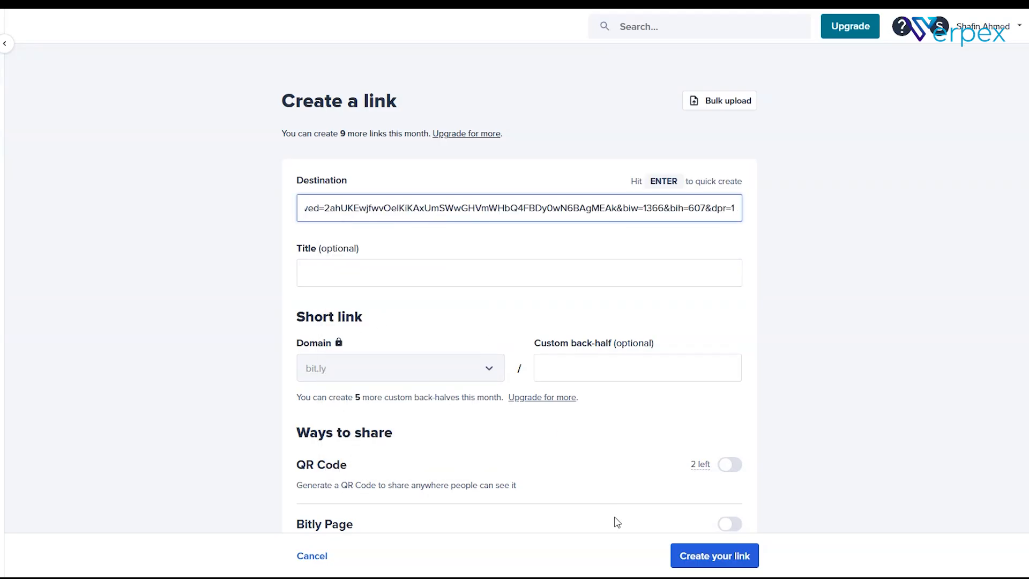
pyautogui.click(713, 555)
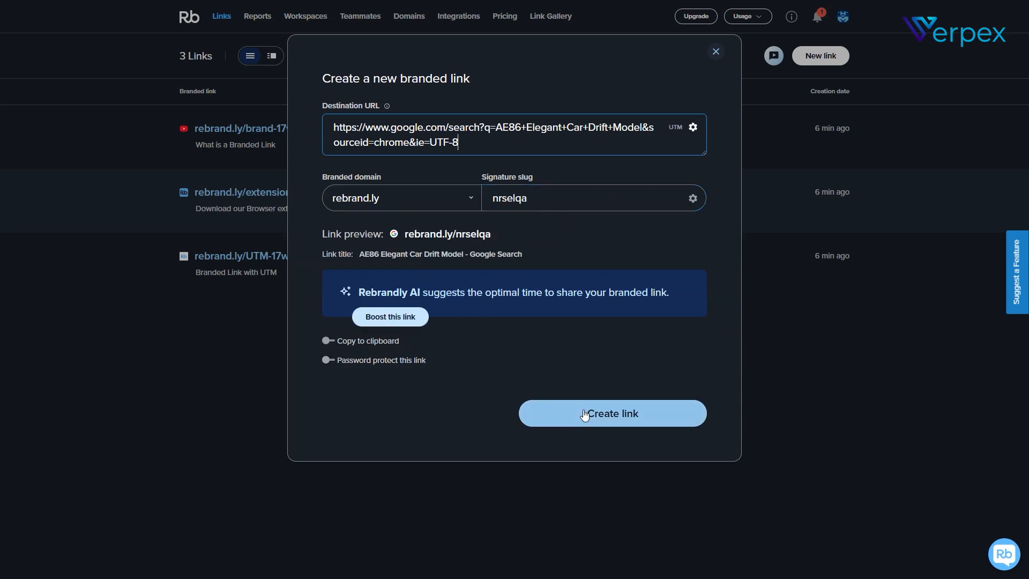
# Create the branded link rebrand.ly/nrselqa, keeping the default slug
pyautogui.click(611, 412)
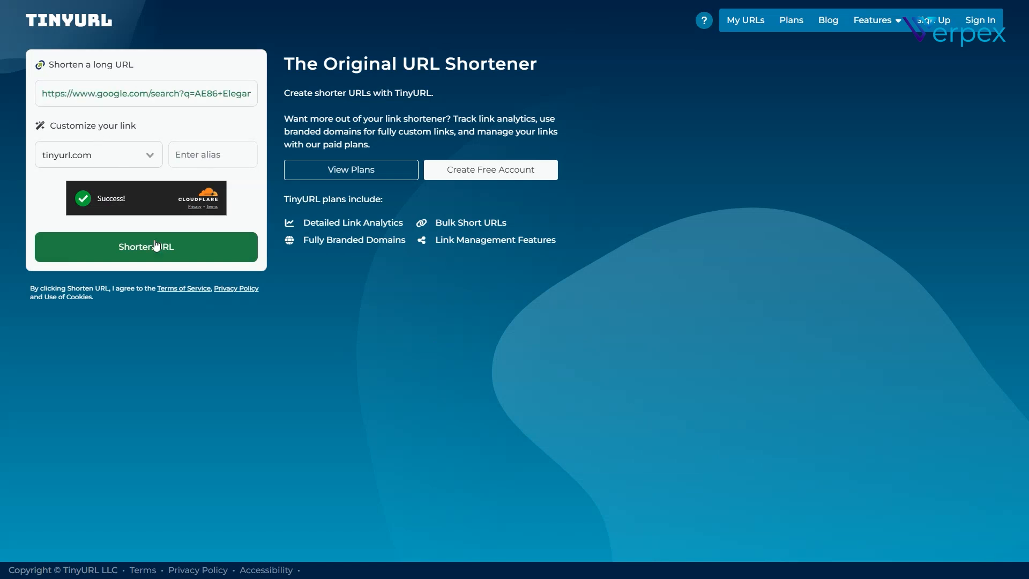
# Shorten the pasted Google search URL on tinyurl.com
pyautogui.click(146, 246)
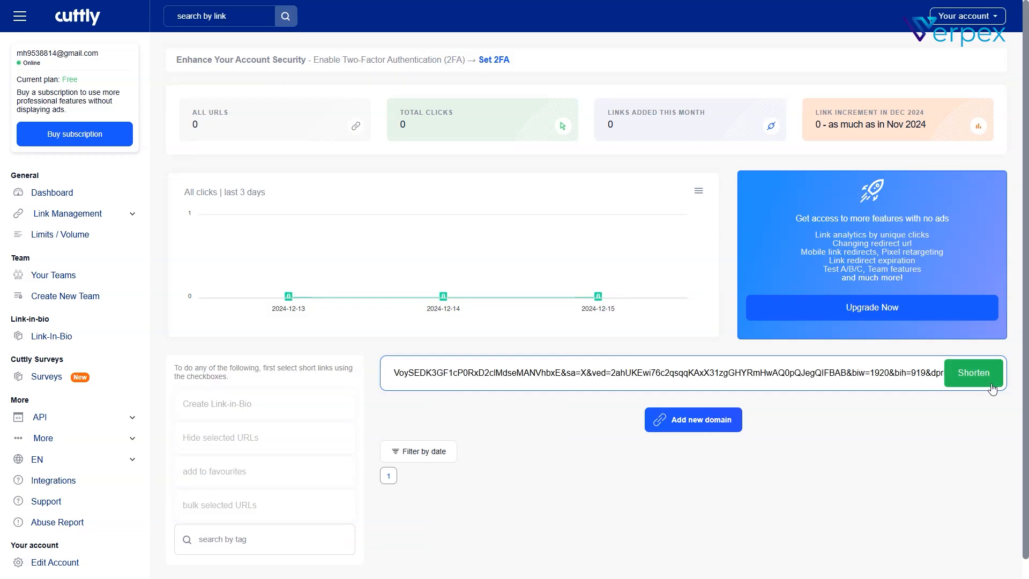
# Shorten the long Google search URL to cutt.ly/DeBucWNI and view it in the links list
pyautogui.click(973, 373)
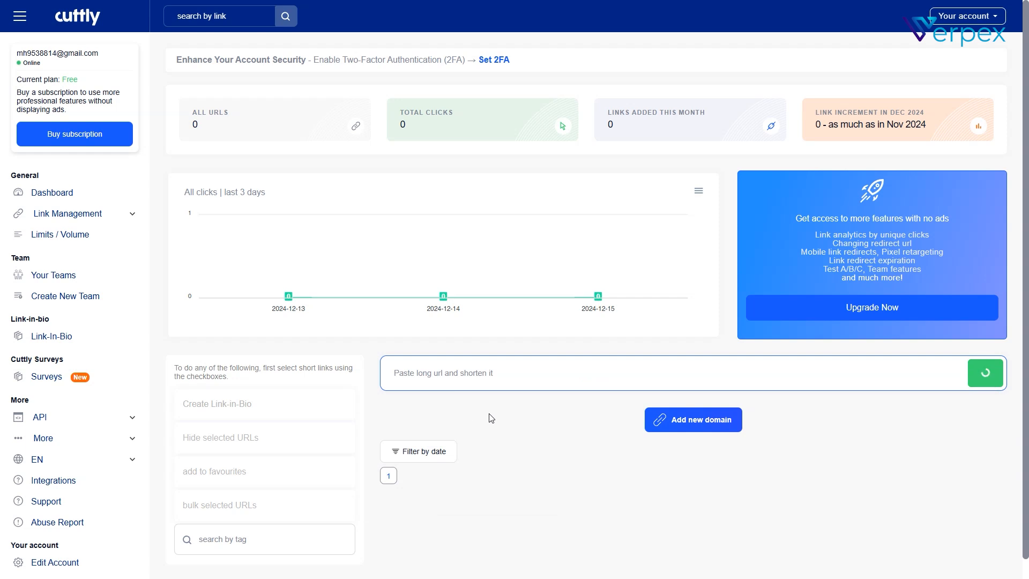
pyautogui.click(984, 373)
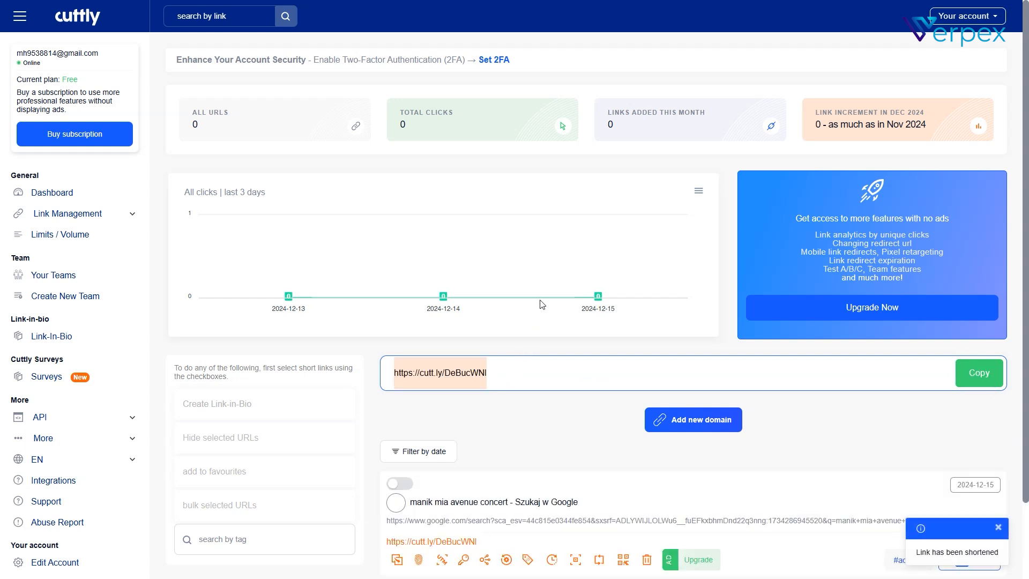
pyautogui.scroll(-3)
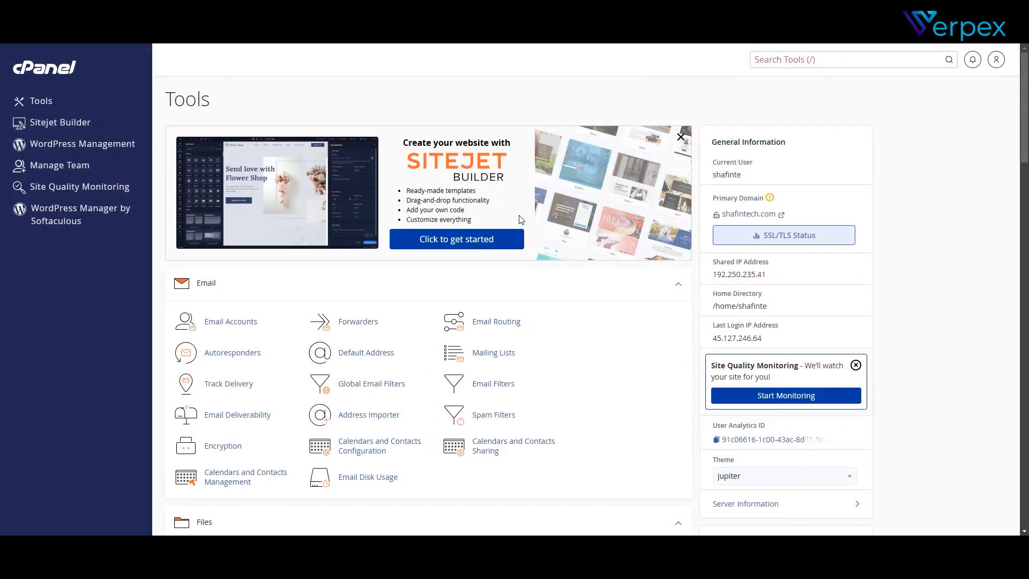
pyautogui.scroll(-3)
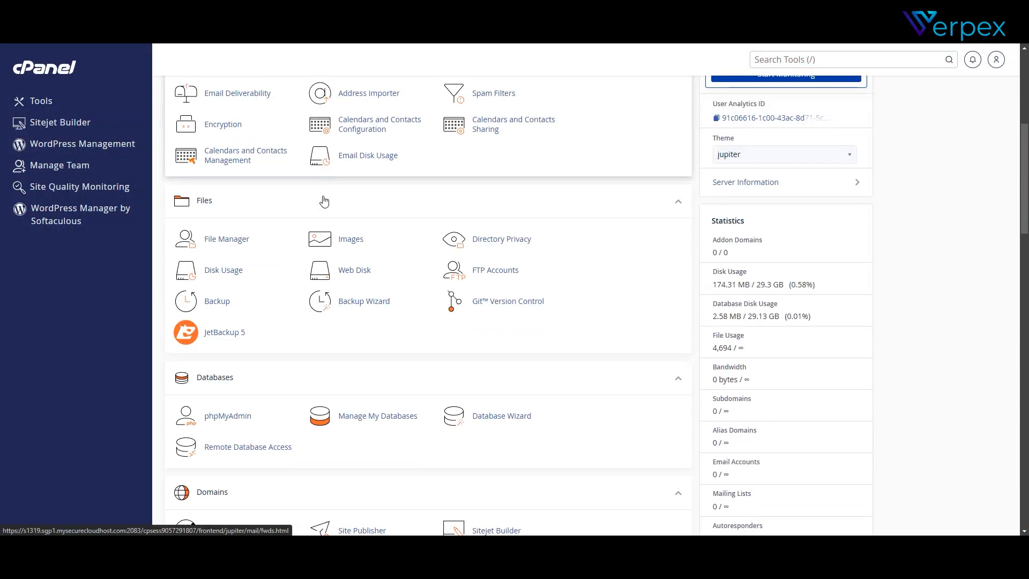
pyautogui.scroll(-3)
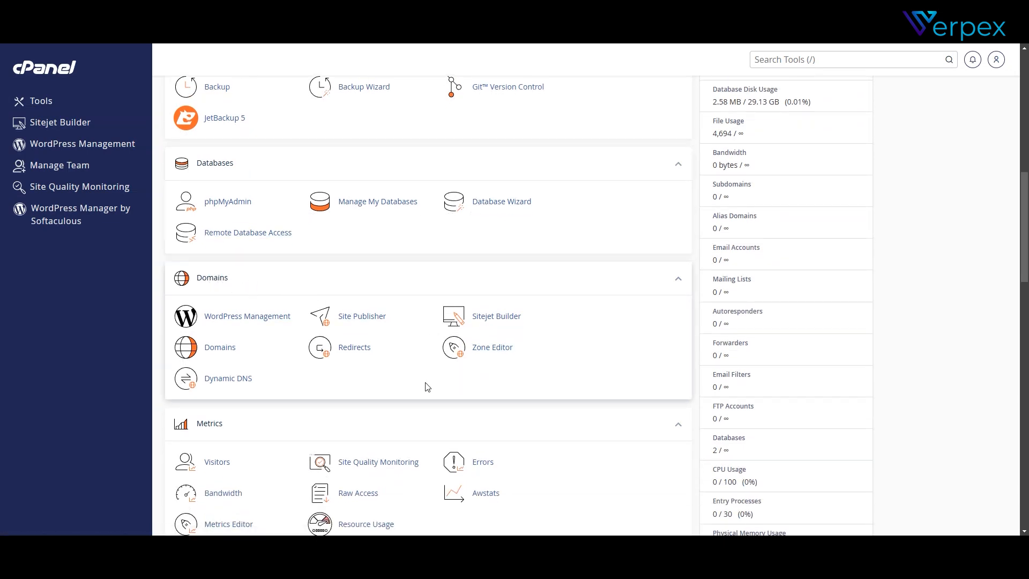
pyautogui.click(353, 346)
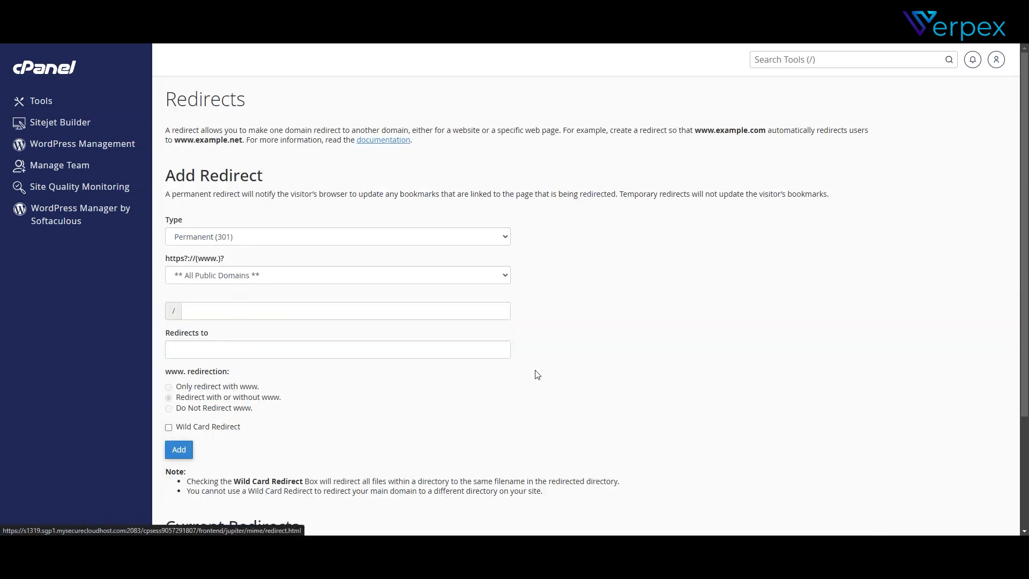
pyautogui.click(337, 275)
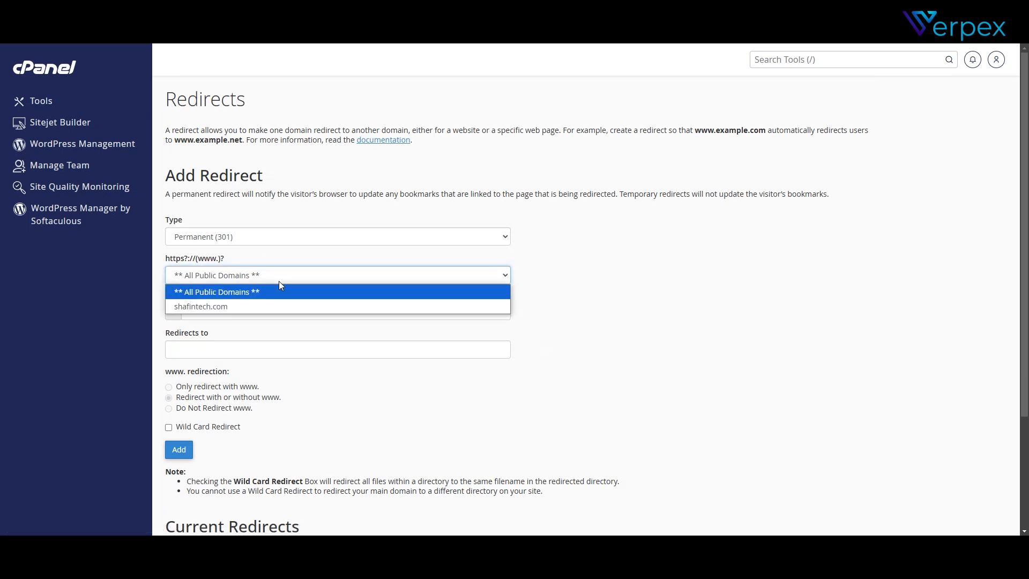
pyautogui.click(199, 305)
pyautogui.write('http://www.shafin.com')
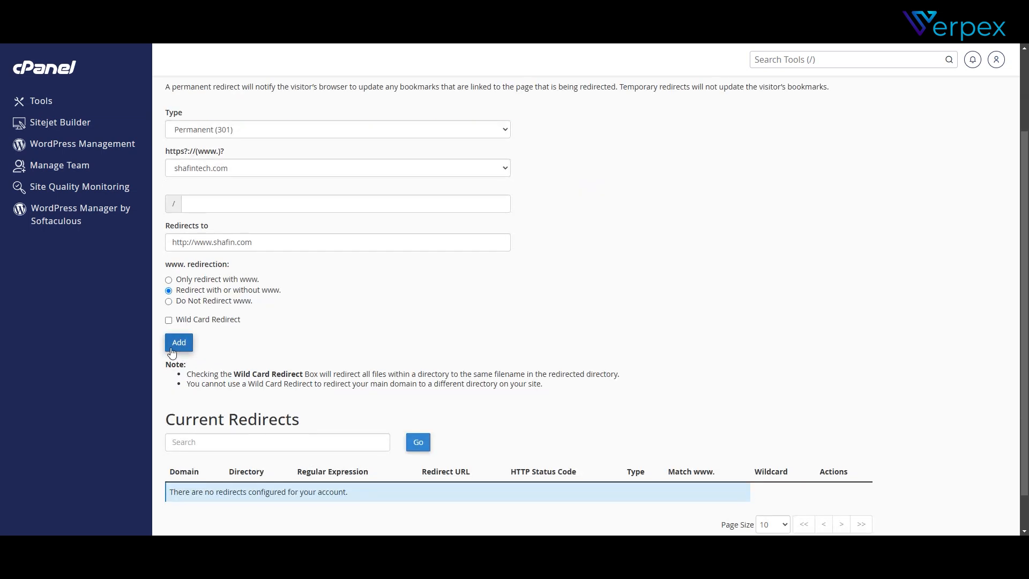
pyautogui.click(179, 342)
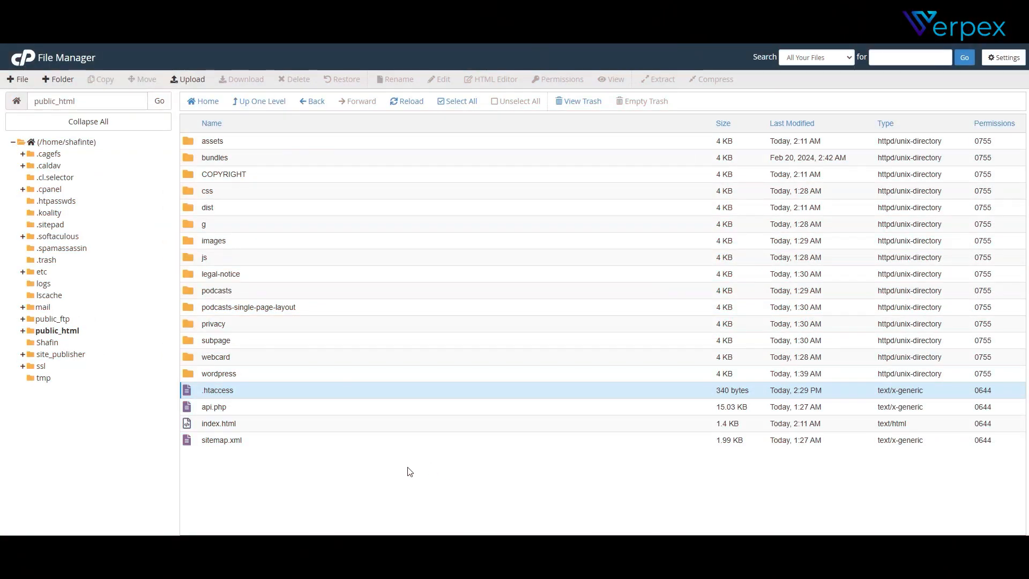
pyautogui.rightClick(218, 390)
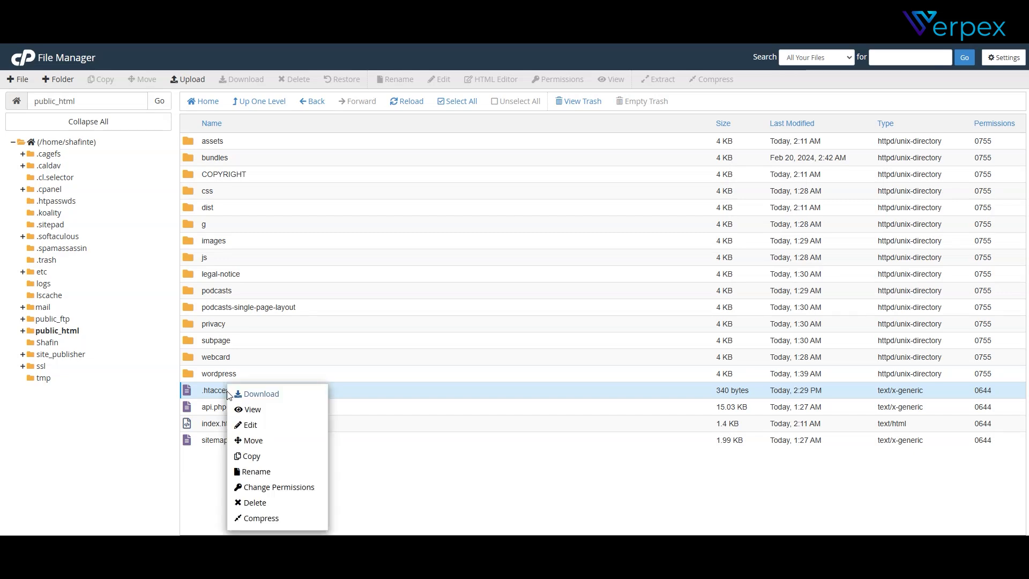
pyautogui.moveTo(250, 425)
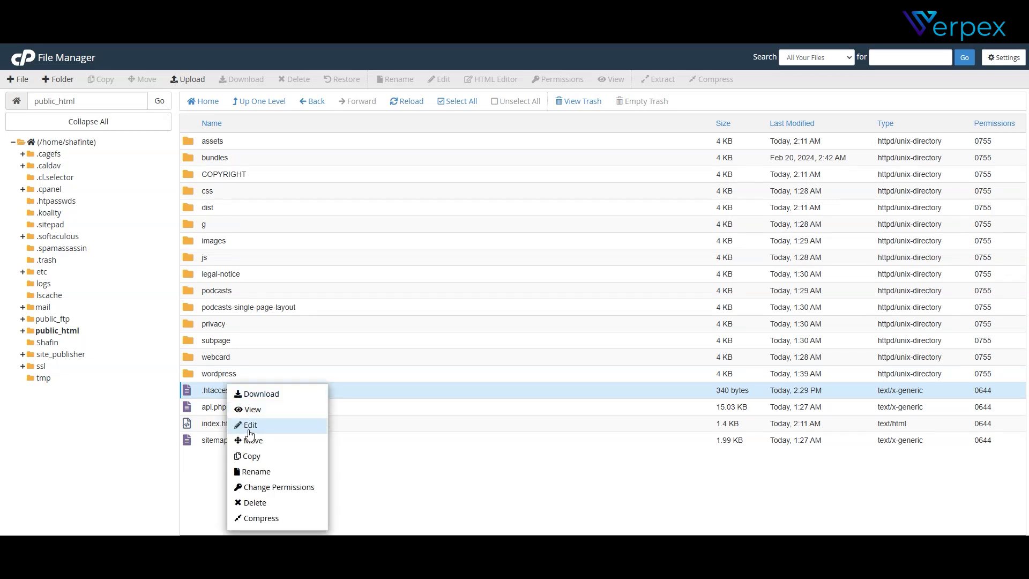
pyautogui.click(249, 424)
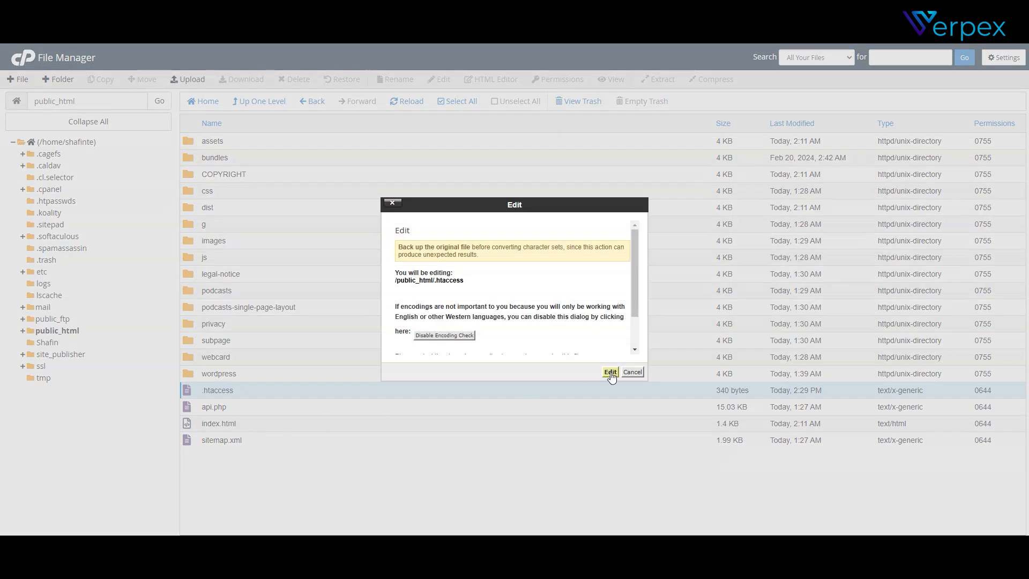
pyautogui.click(609, 372)
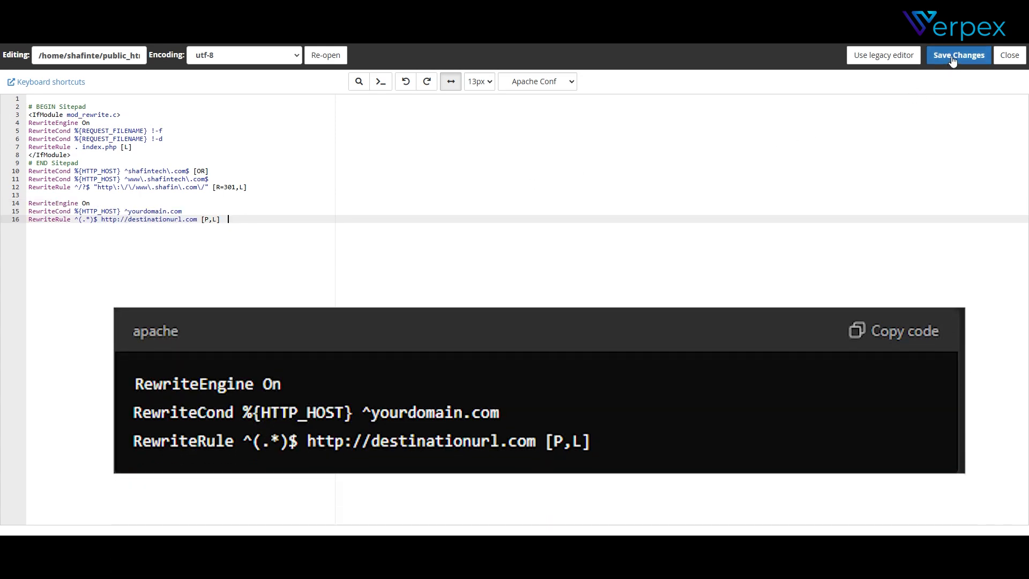
pyautogui.click(957, 55)
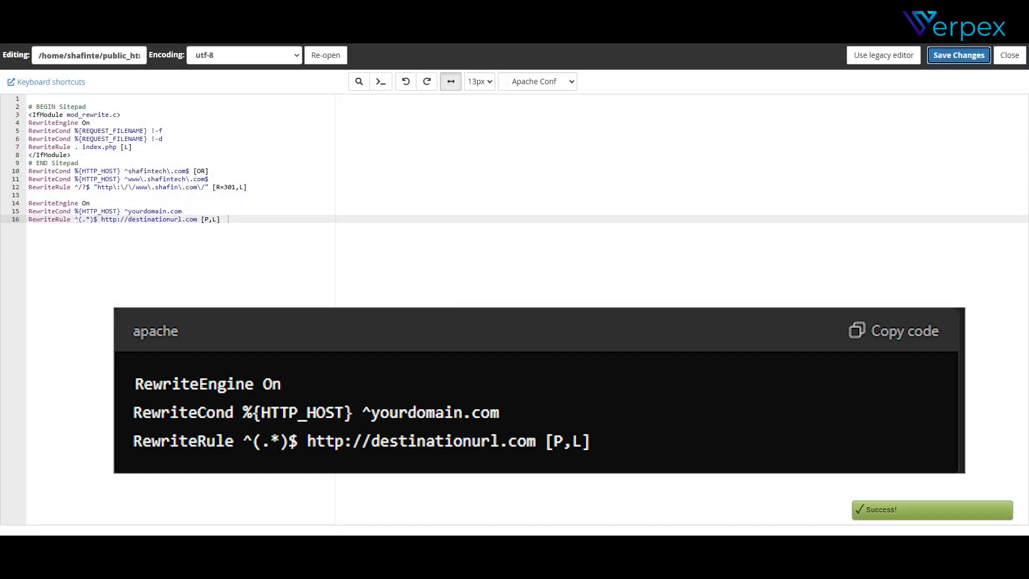